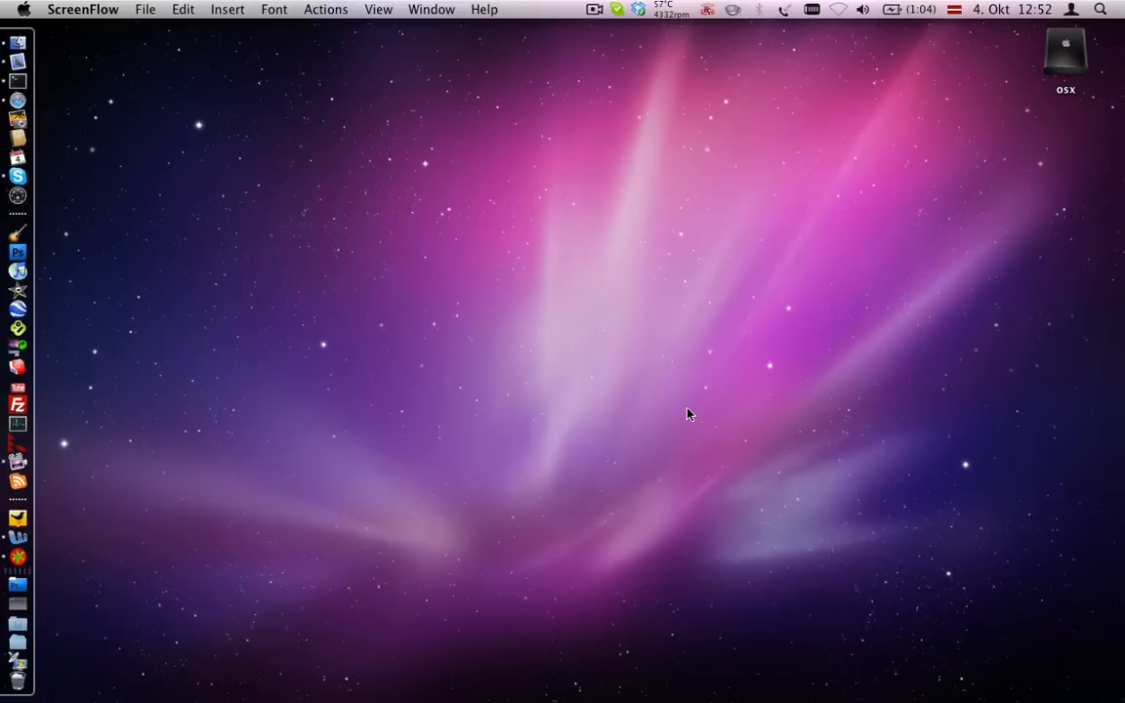
mouse_move(451, 205)
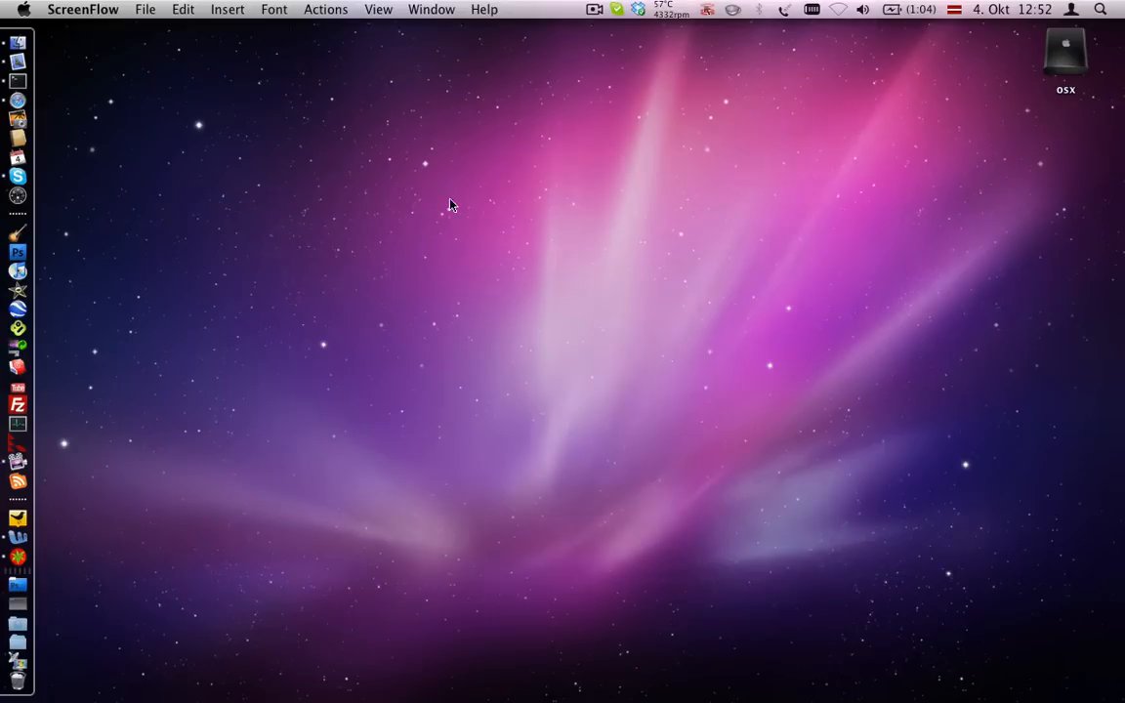
mouse_move(148, 94)
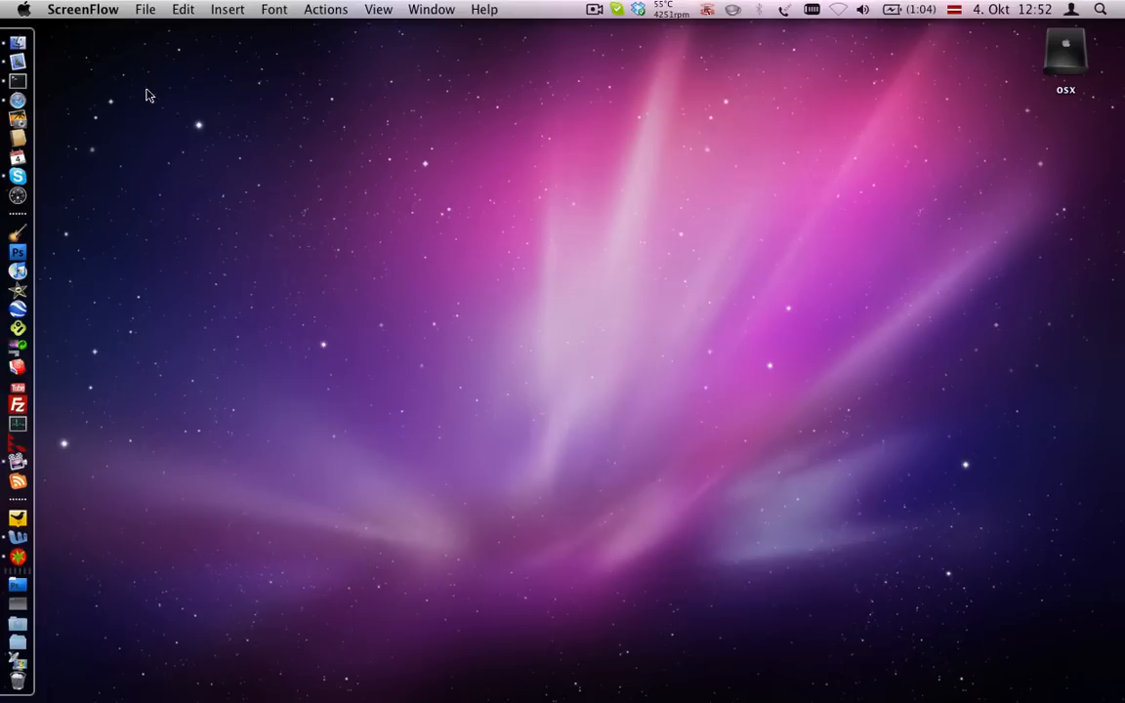
- Preview the Flurry screen saver in Desktop & Screen Saver, then return to Show All
click(23, 7)
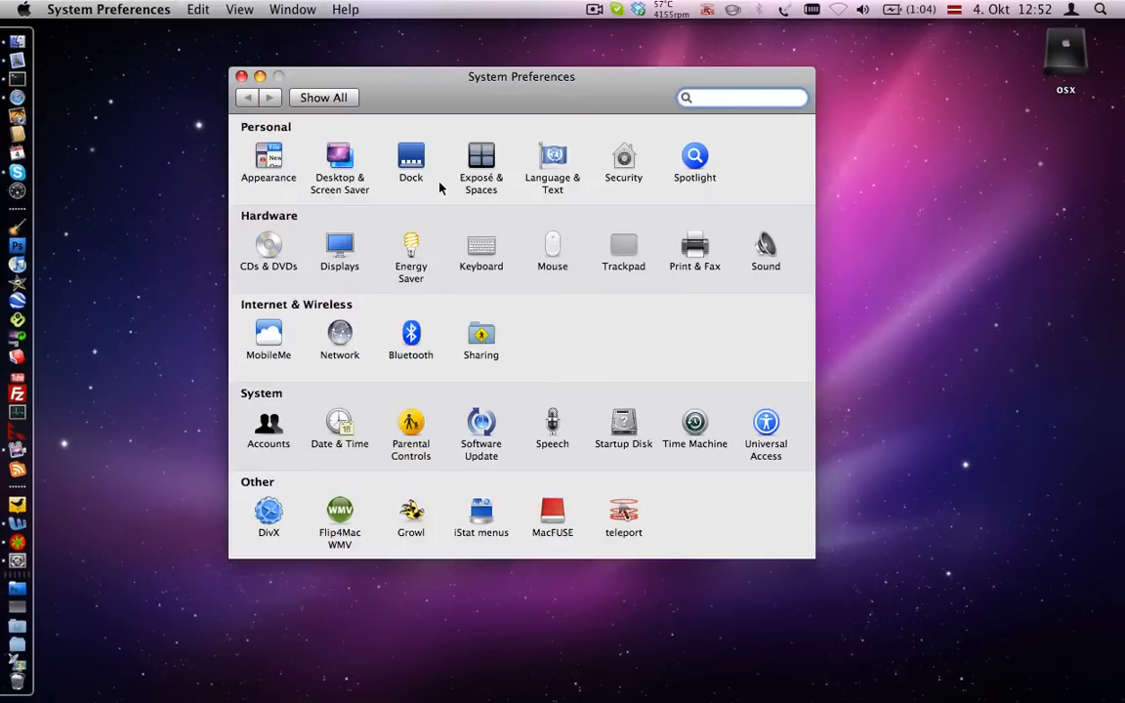
click(340, 160)
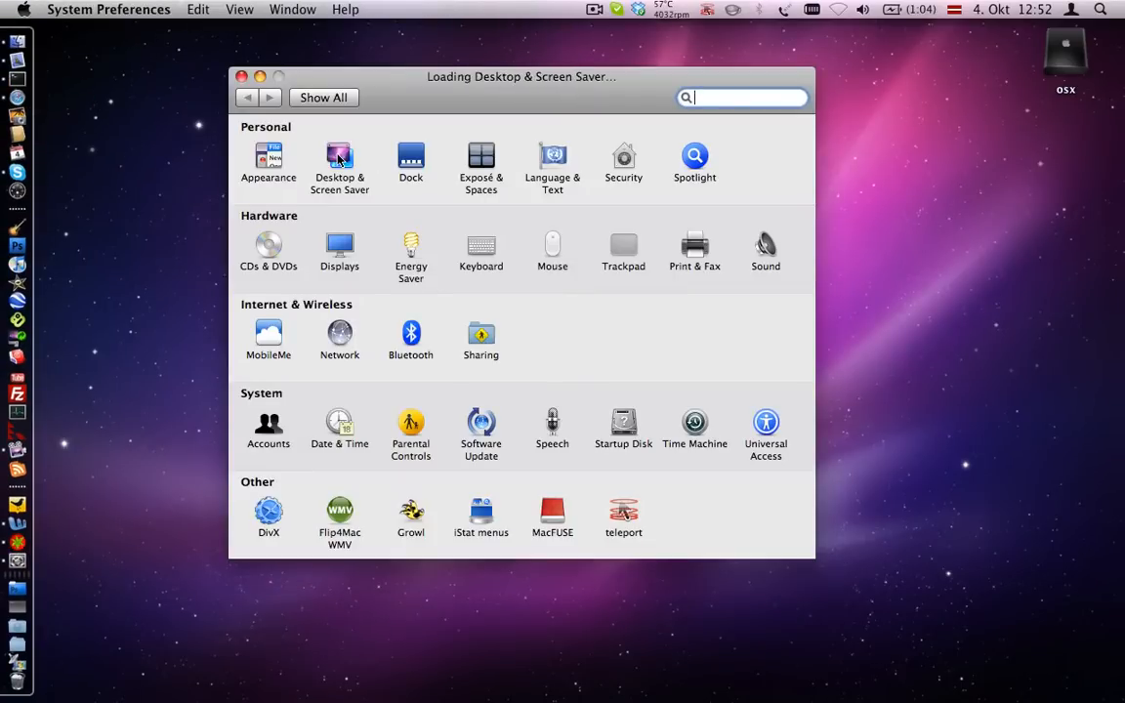
click(339, 156)
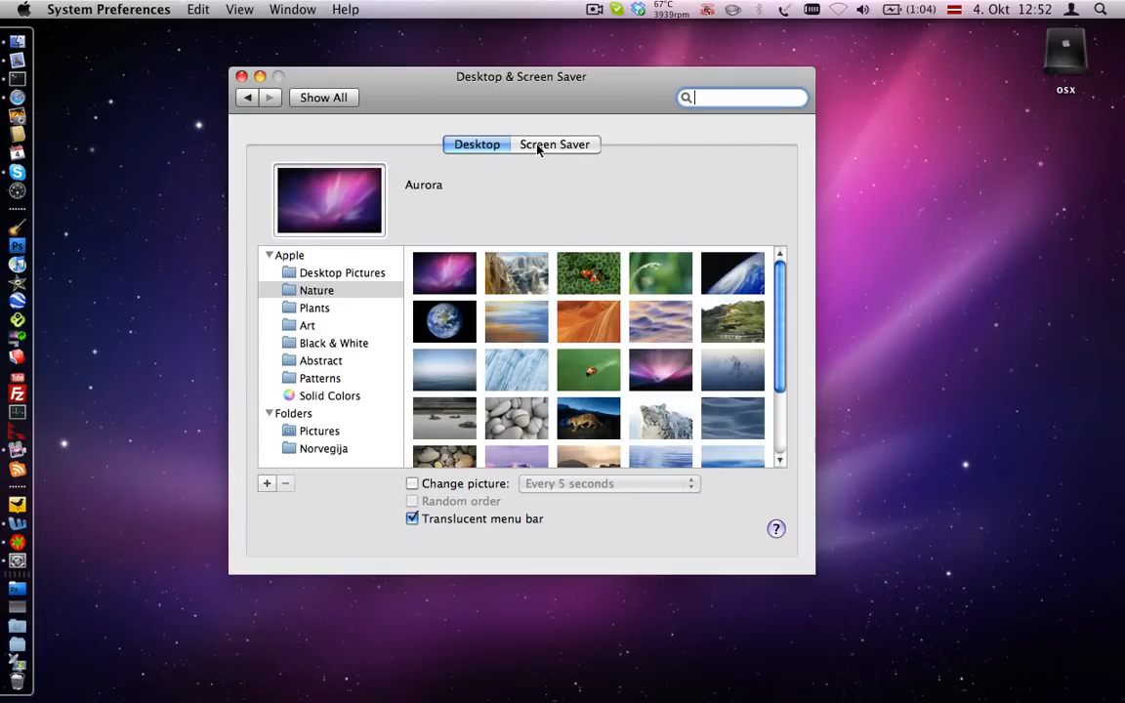
click(555, 144)
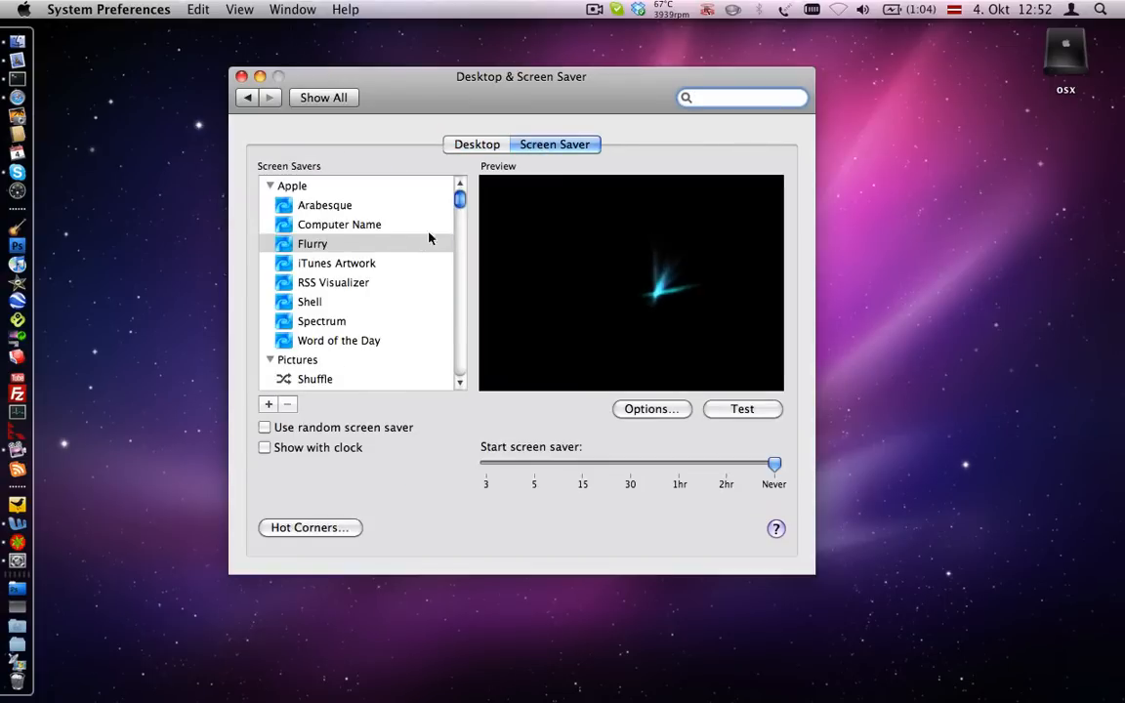
scroll(down, 3)
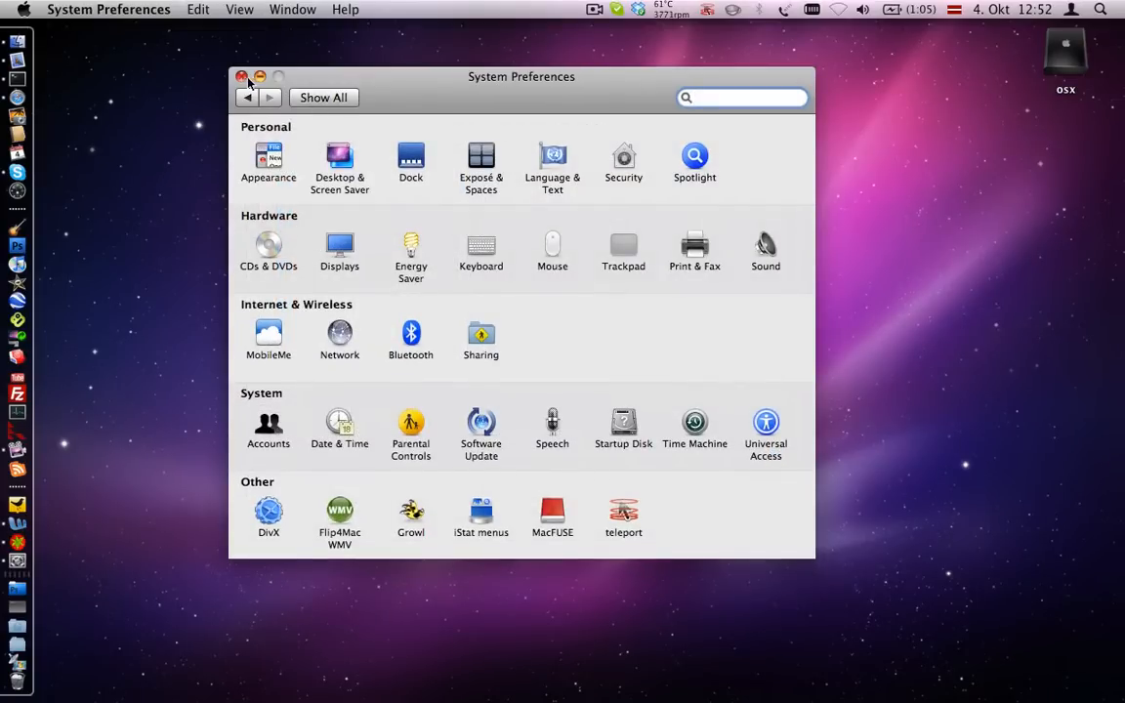
- Bring the Terminal window with the earlier process listing to the front
click(242, 76)
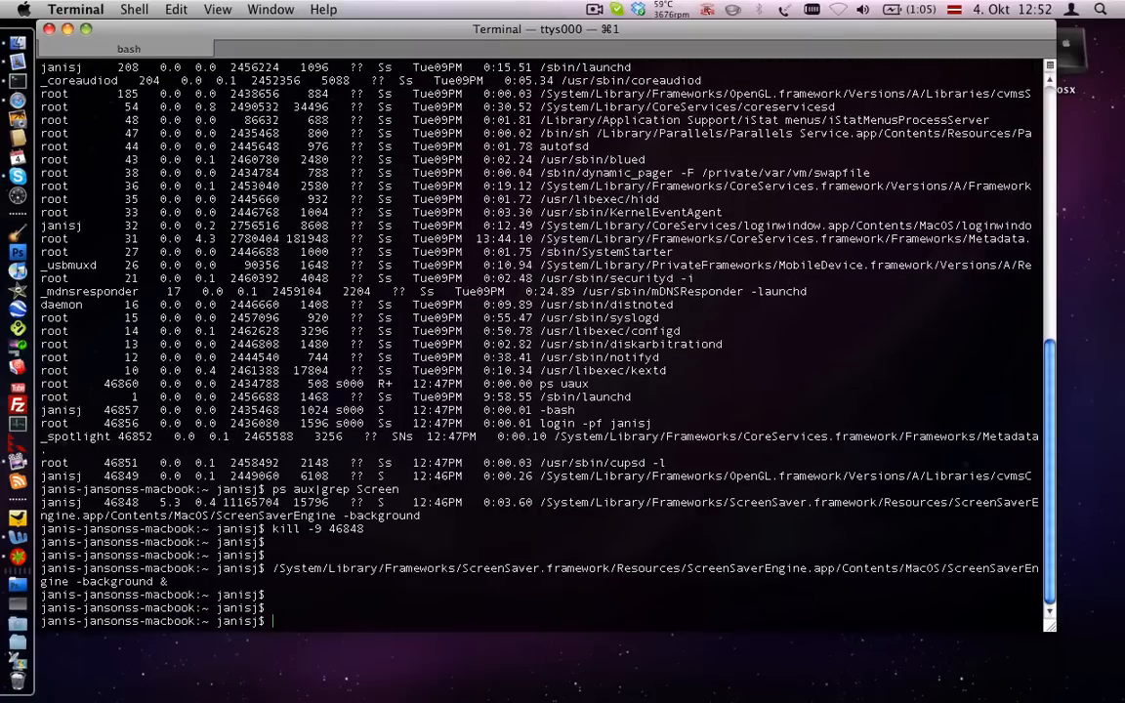
- Run ScreenSaver.framework's ScreenSaverEngine with -background as a shell background job (&)
text(/System/)
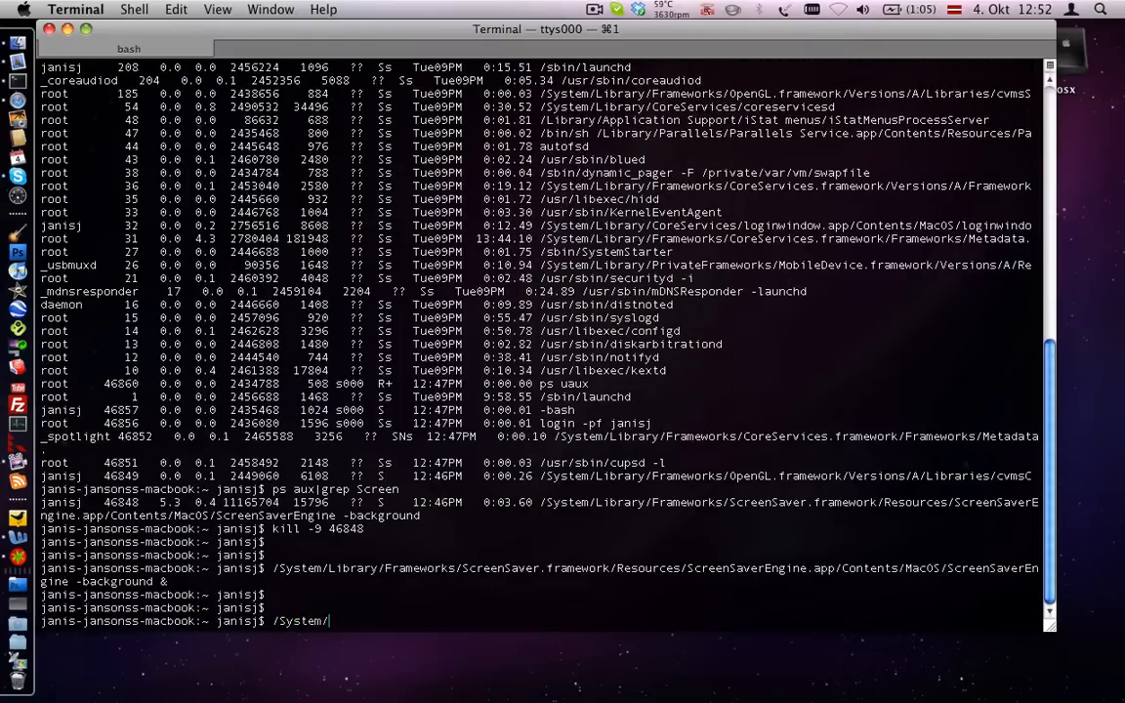
text(li)
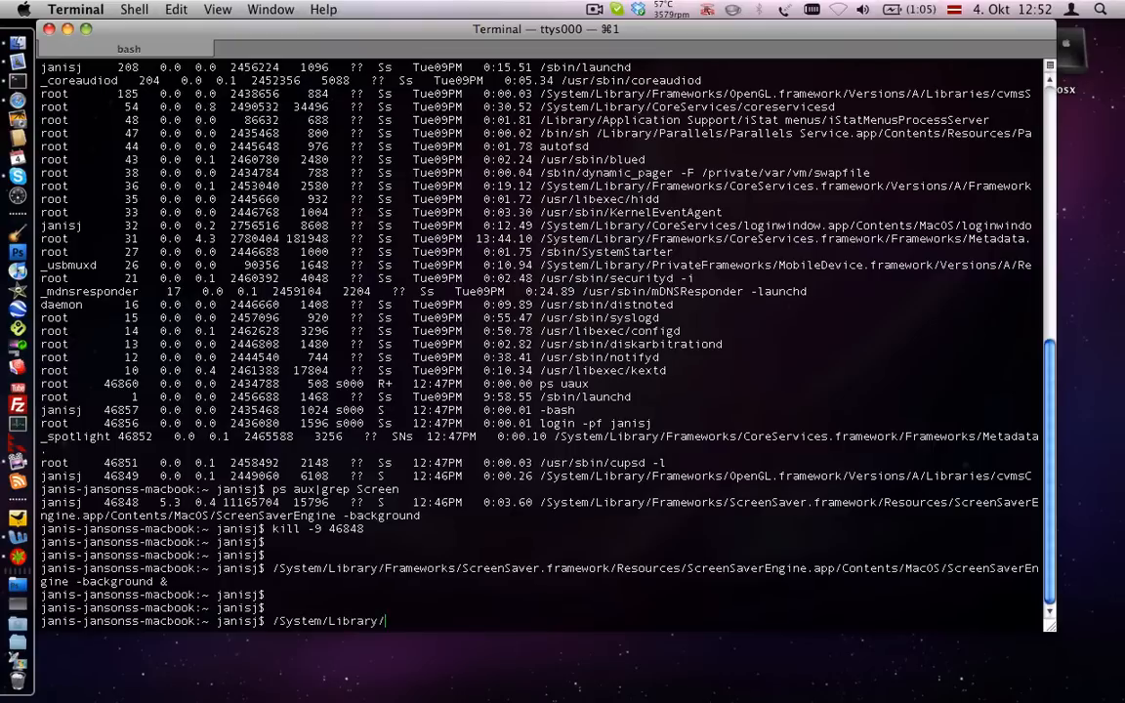
text(Frameworks)
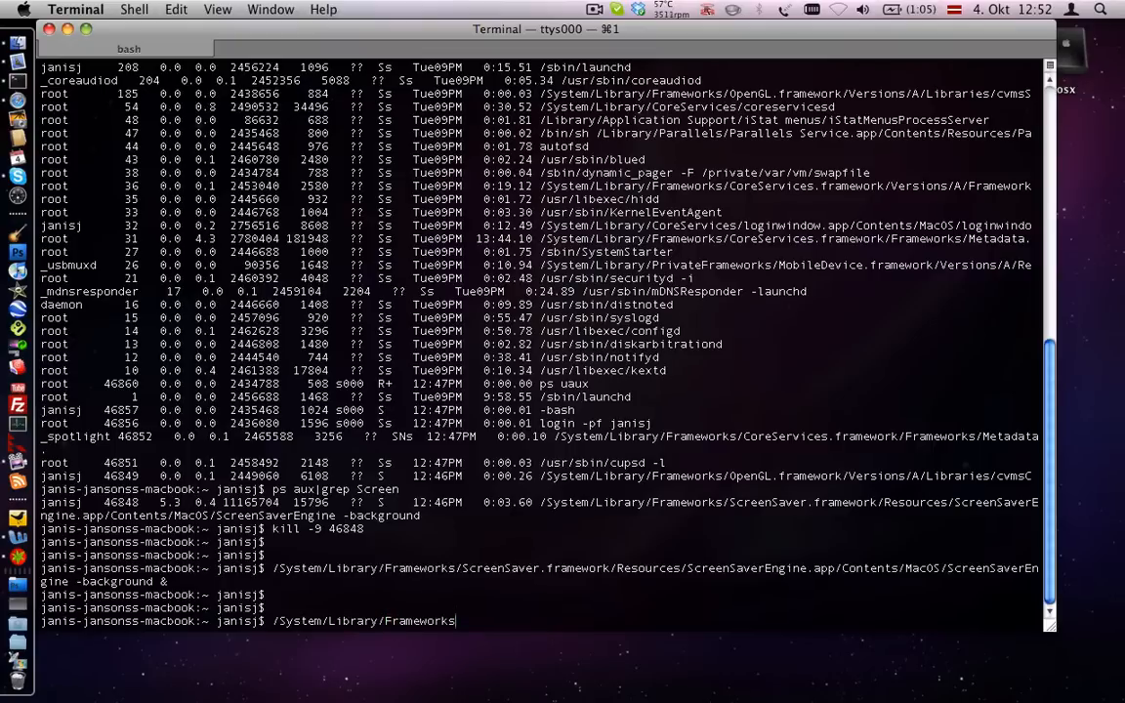
text(/)
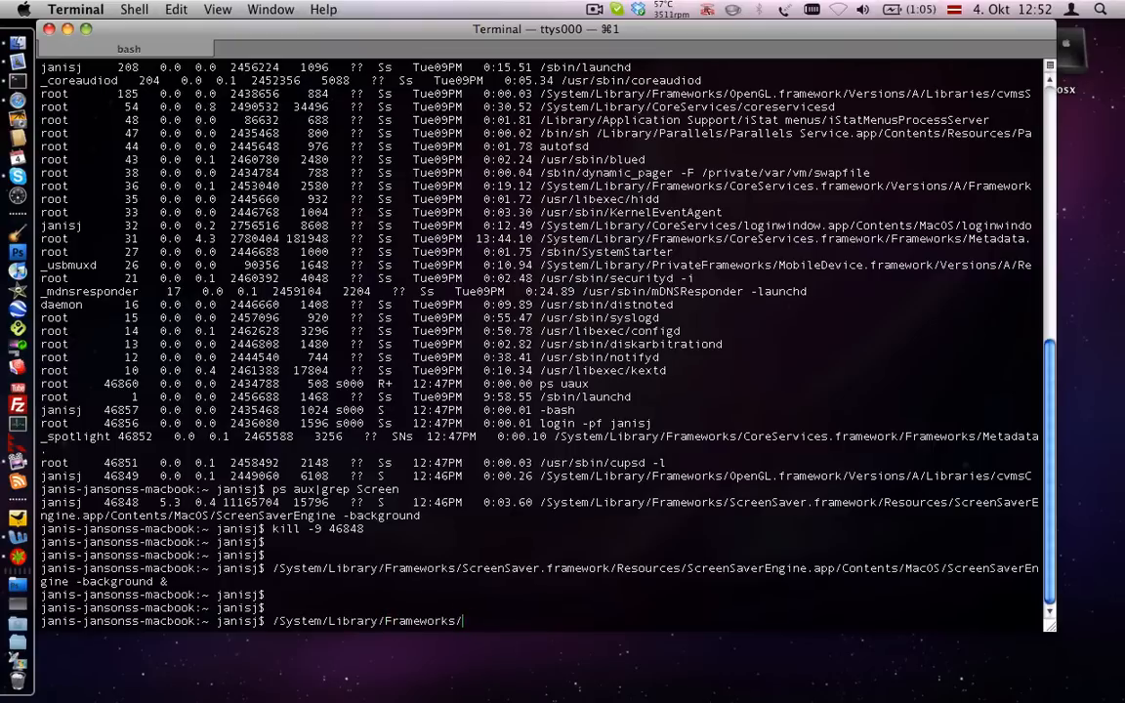
text(ScreenSaver.framework/)
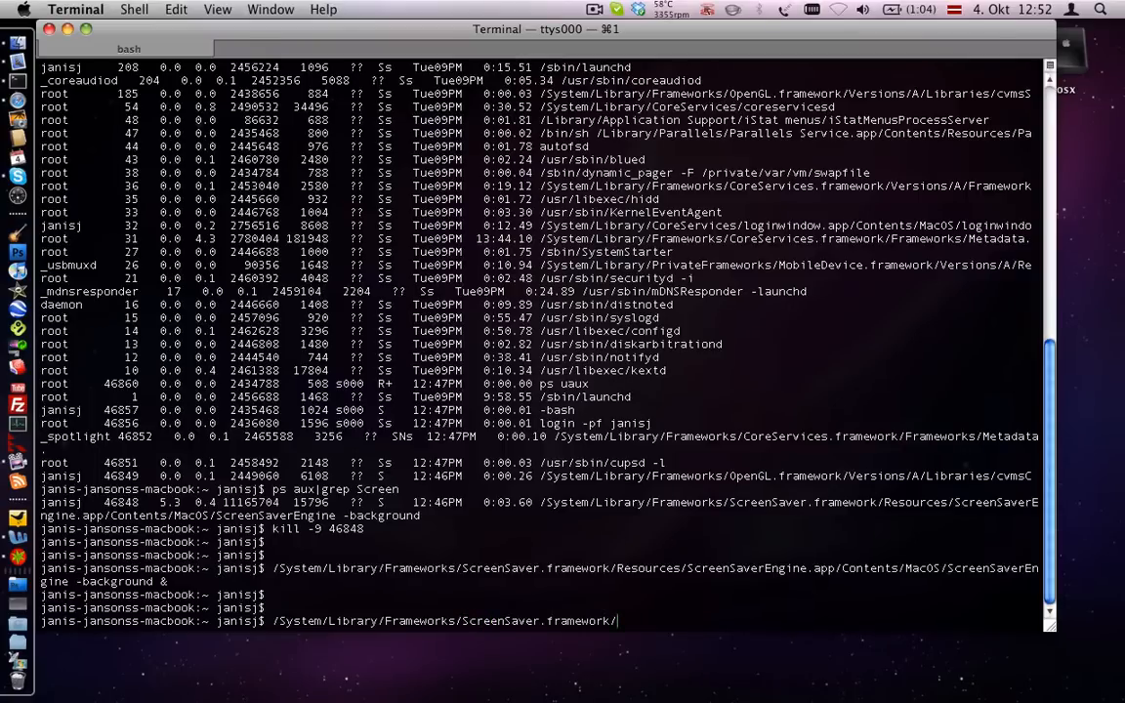
text(Re)
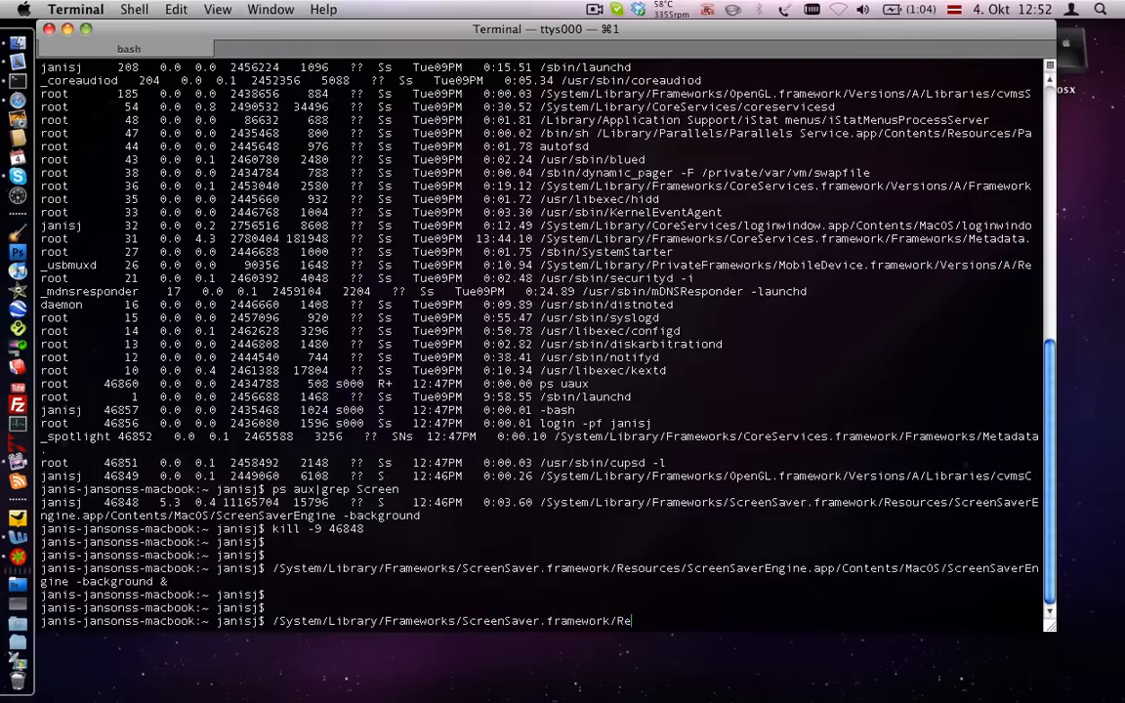
text(sources/S)
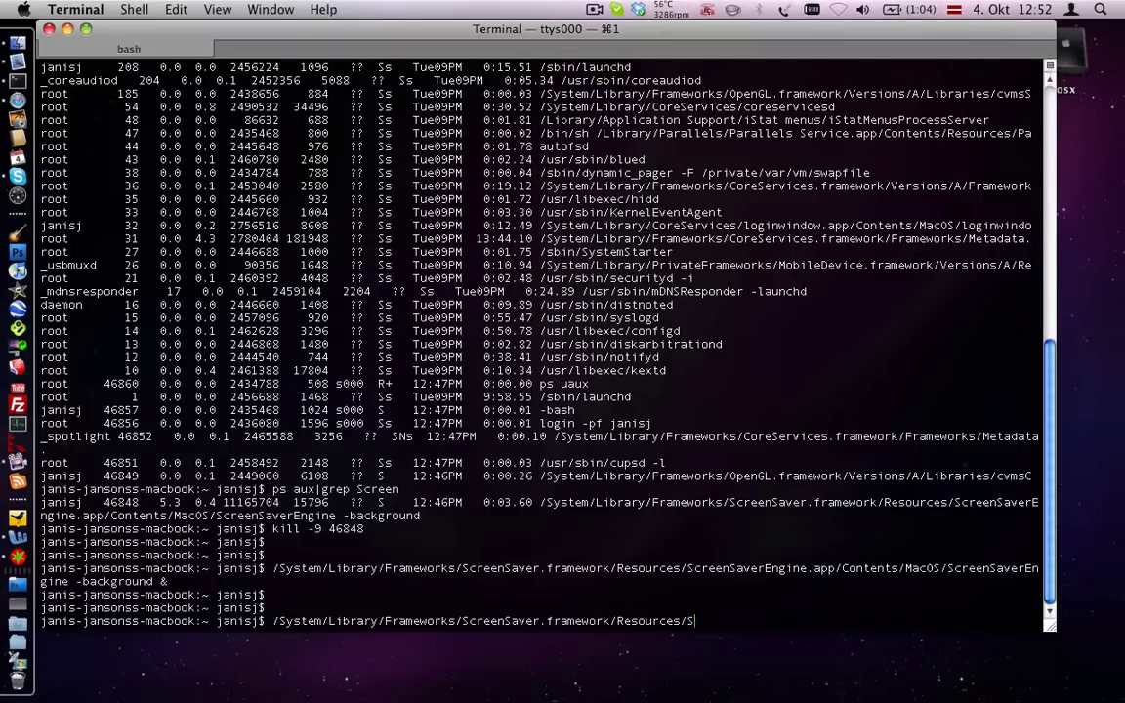
text(creenSaverEngine.app/)
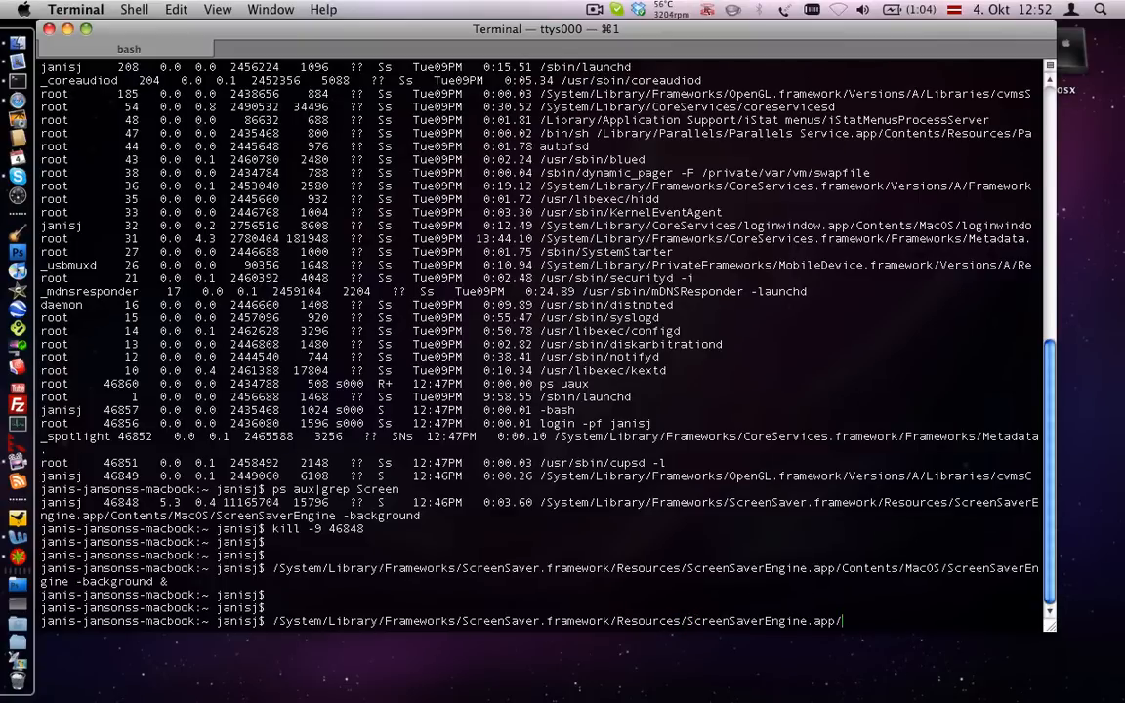
text(Contents/MacOS/ScreenSaverEngine)
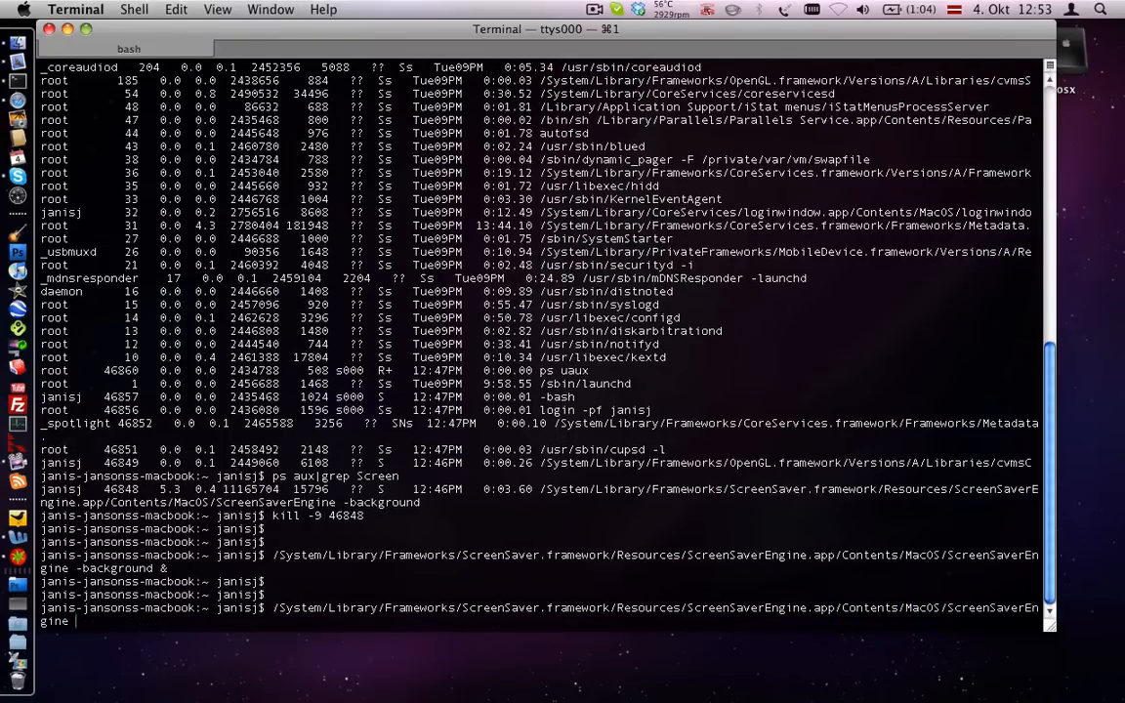
text(-ba)
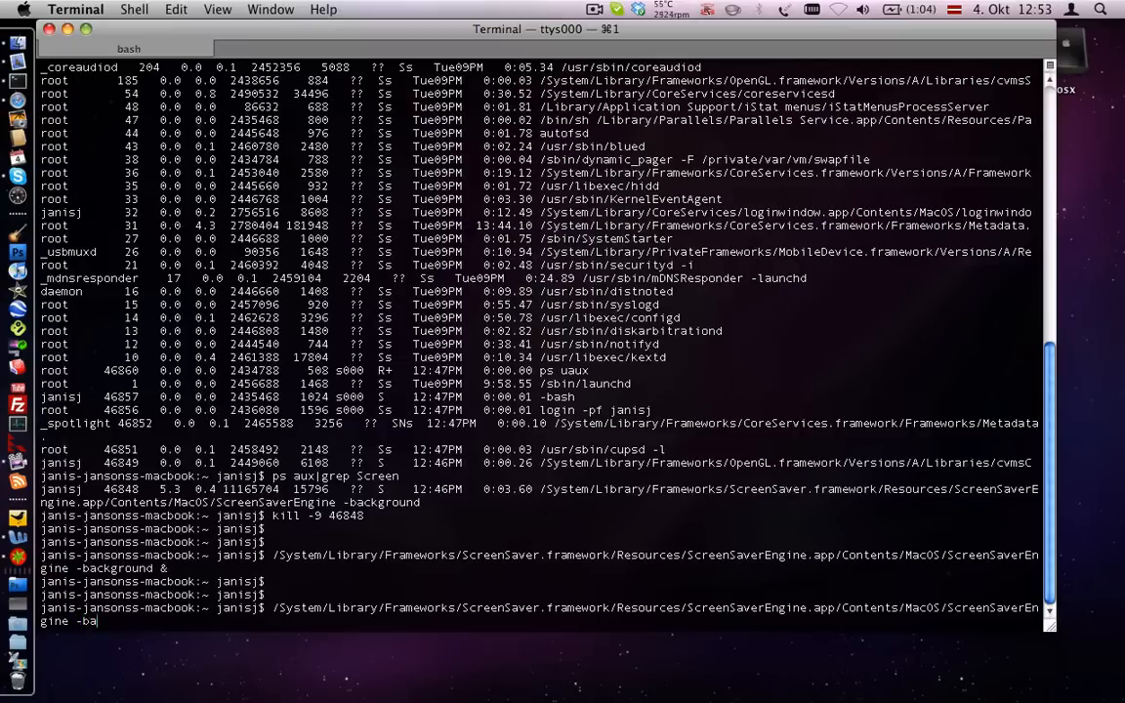
text(ckground)
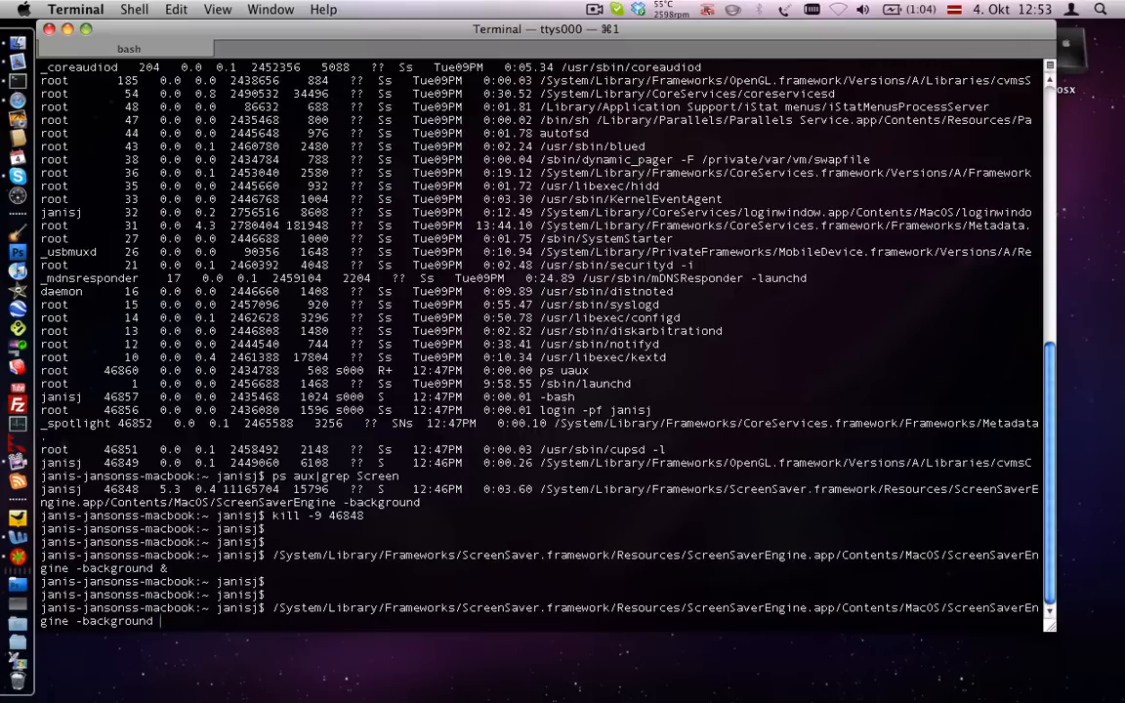
text(&)
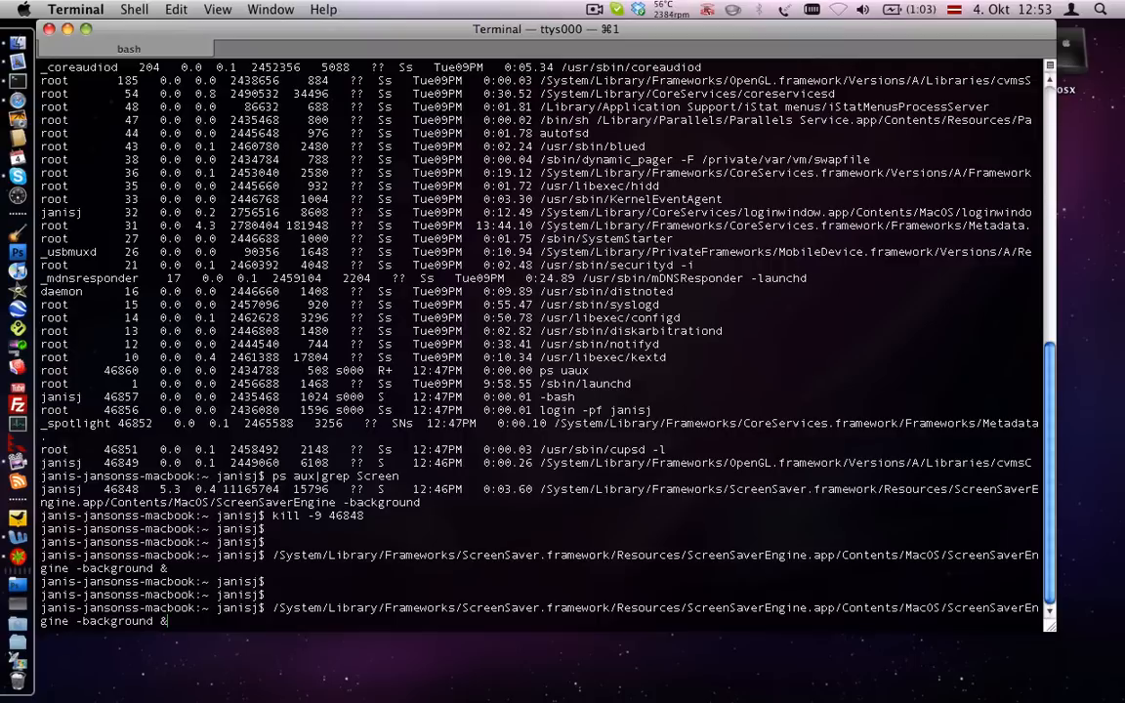
key(Return)
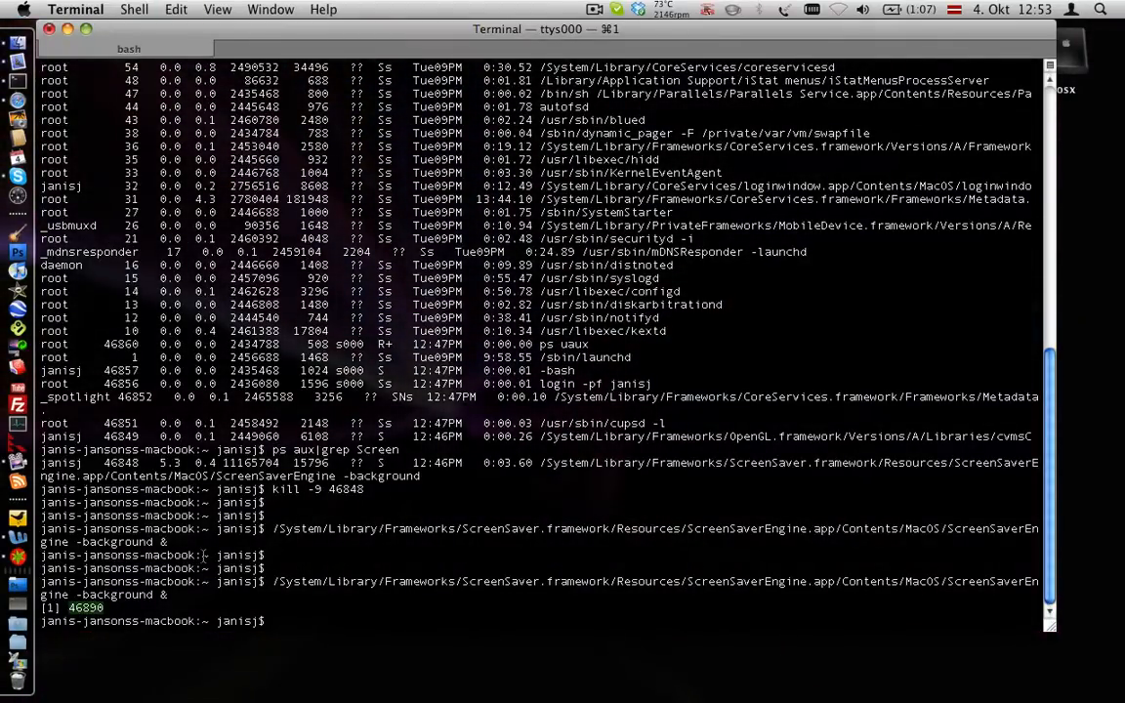
- Force-quit the background screen saver with kill -9 46890
text(kill -9)
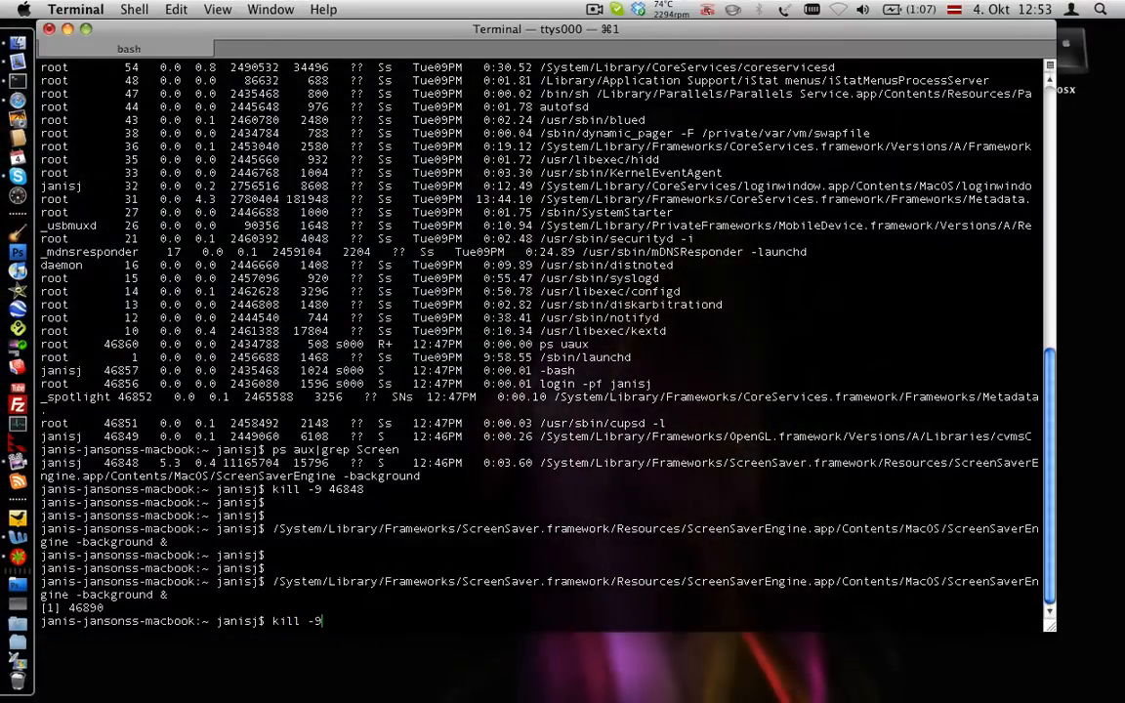
text(46890)
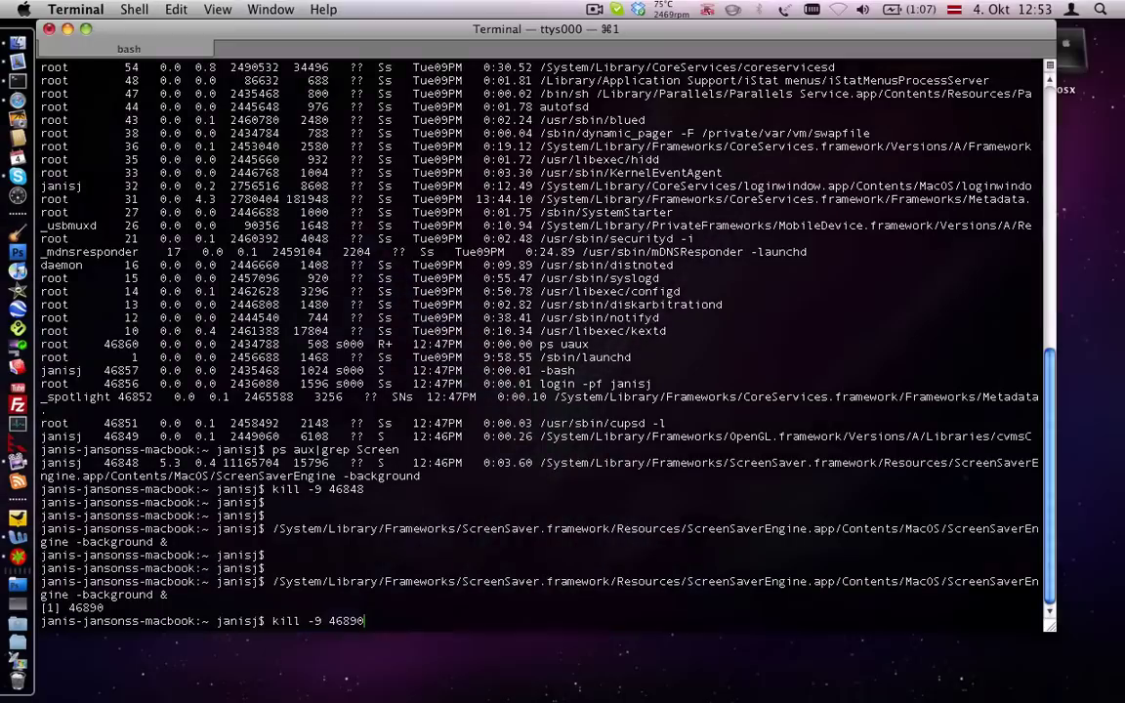
key(Return)
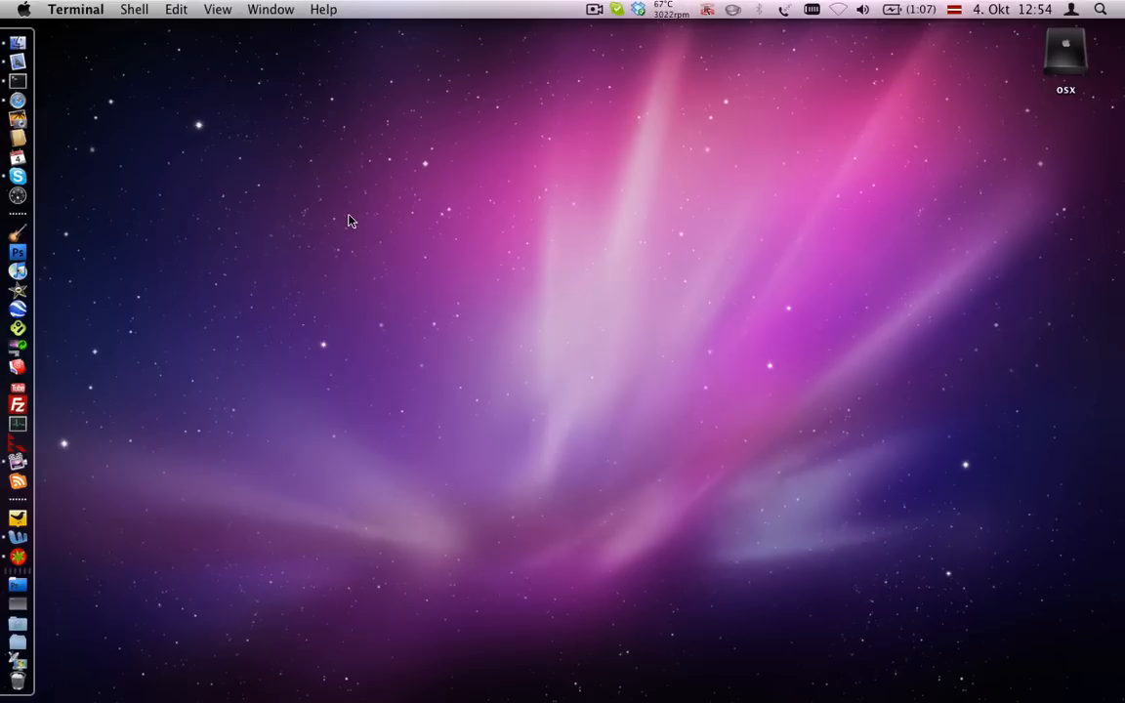
mouse_move(624, 94)
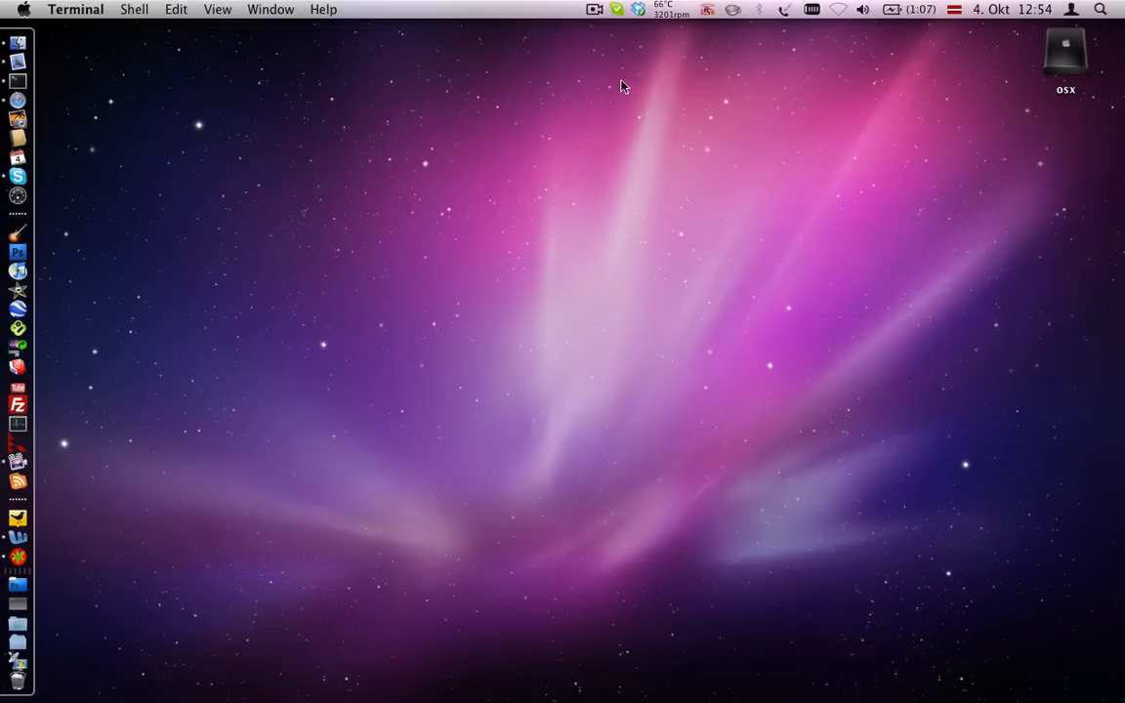
mouse_move(606, 59)
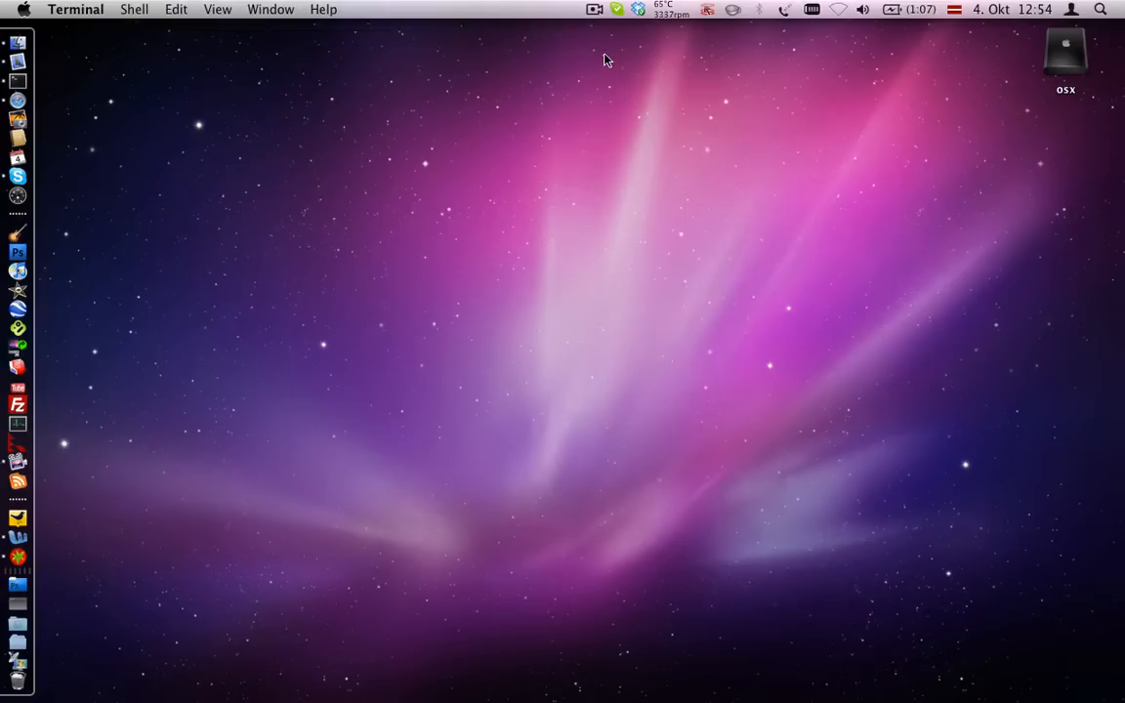